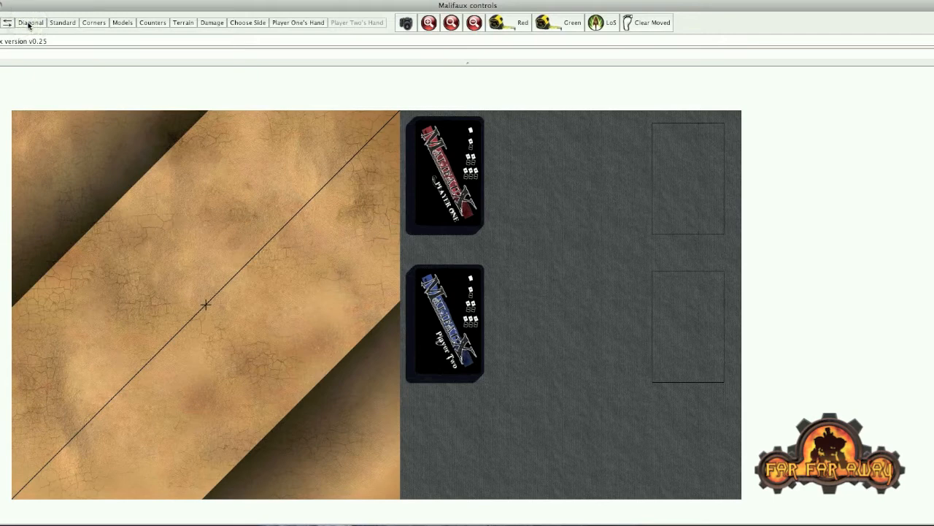
- Preview the diagonal, standard and corner deployment overlays, clear them, and show the crew Models list
left_click(62, 22)
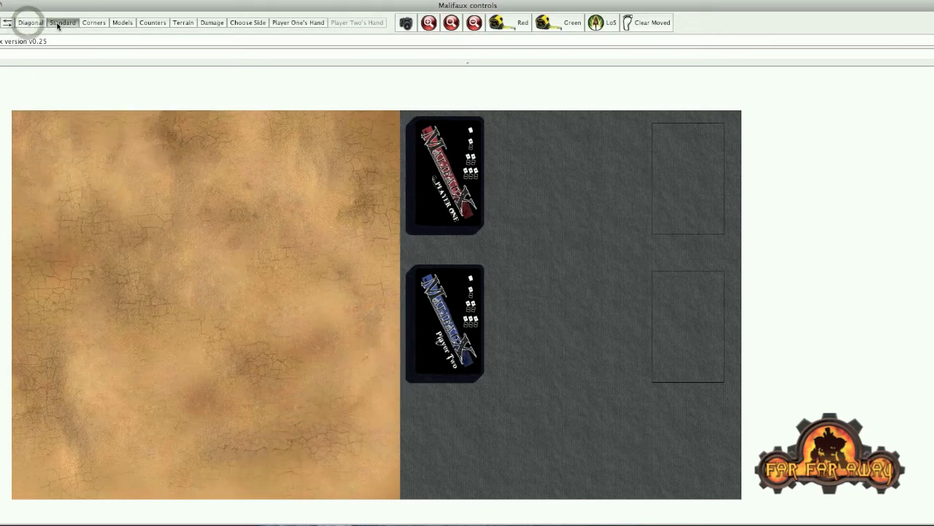
left_click(61, 24)
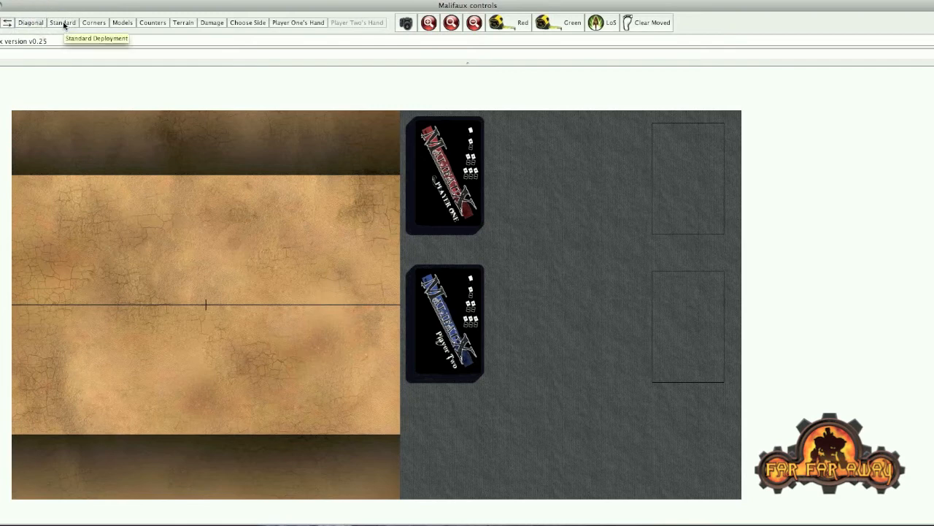
left_click(93, 23)
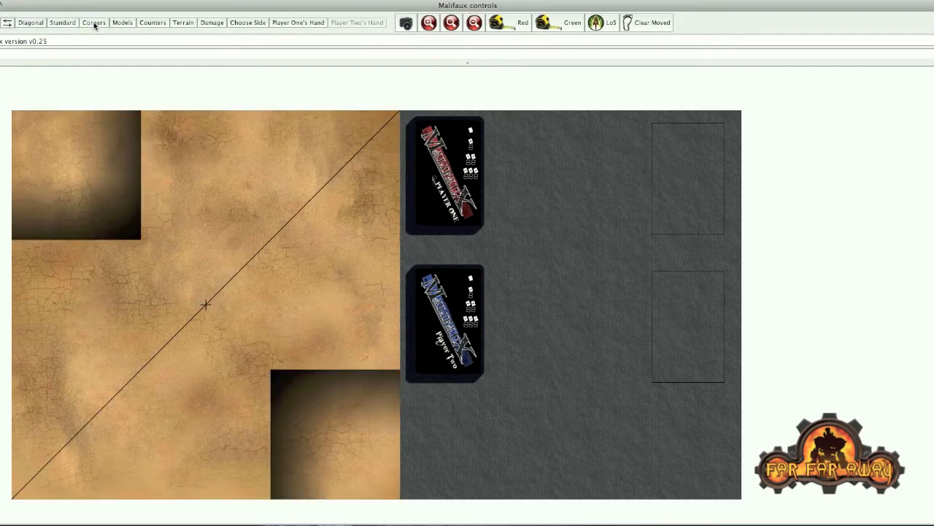
left_click(94, 22)
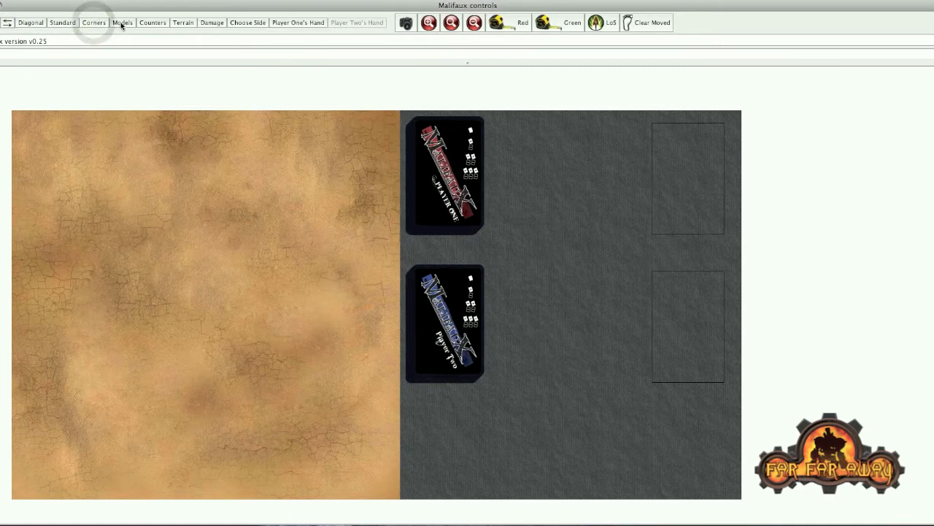
left_click(123, 23)
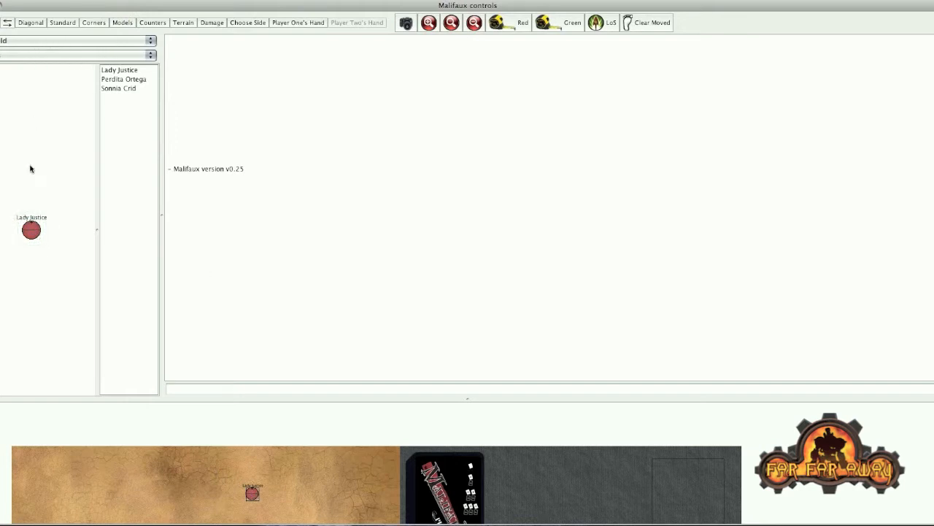
mouse_move(149, 79)
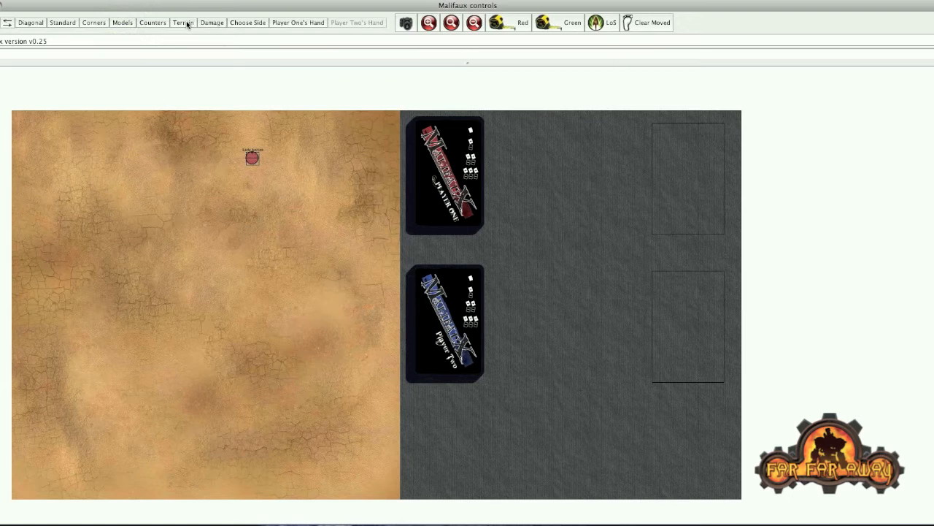
- From the Terrain palette's Buildings set, place two buildings on the lower-left of the desert board
left_click(182, 23)
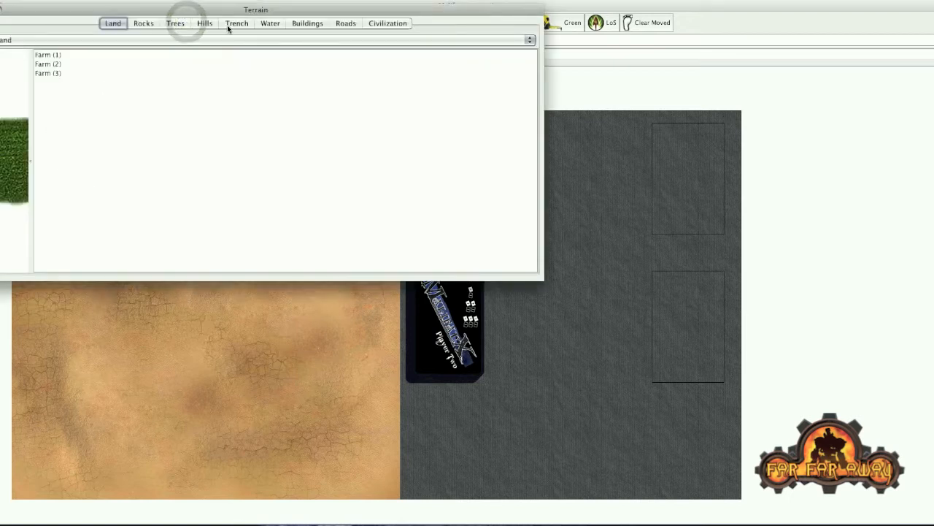
left_click(306, 24)
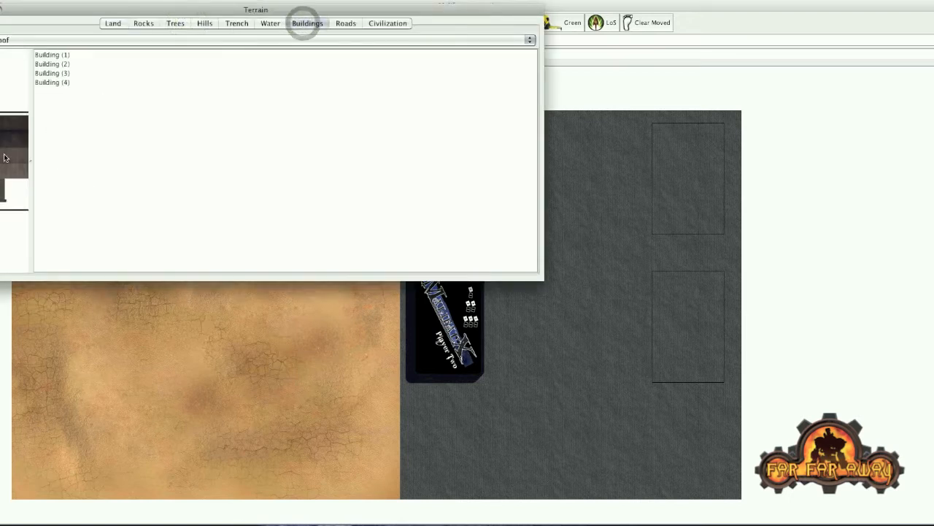
left_click(53, 81)
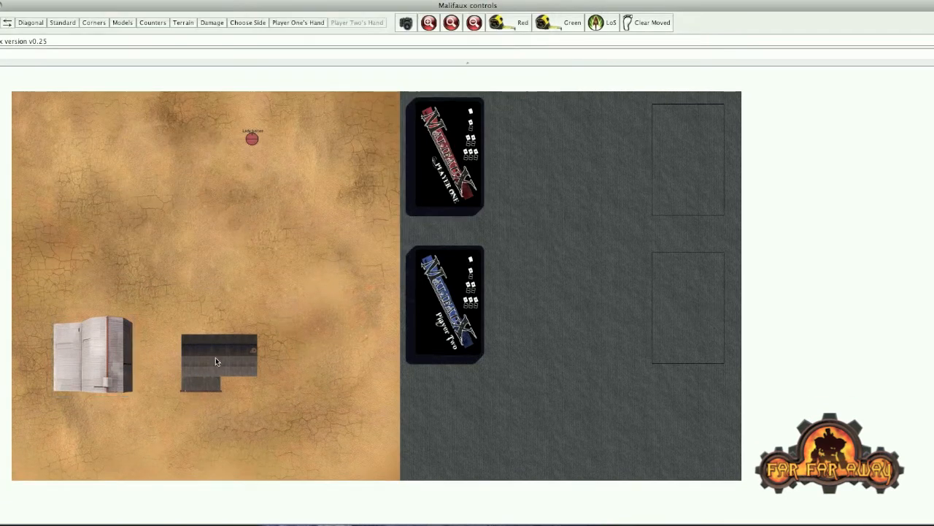
- Rotate the dark L-shaped building freely to a diagonal angle and move it toward the board centre
right_click(217, 360)
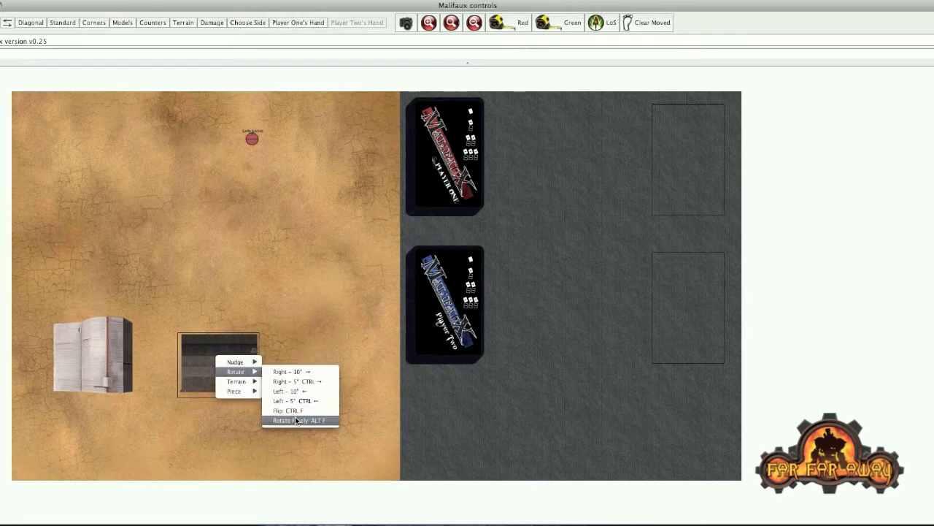
left_click(299, 421)
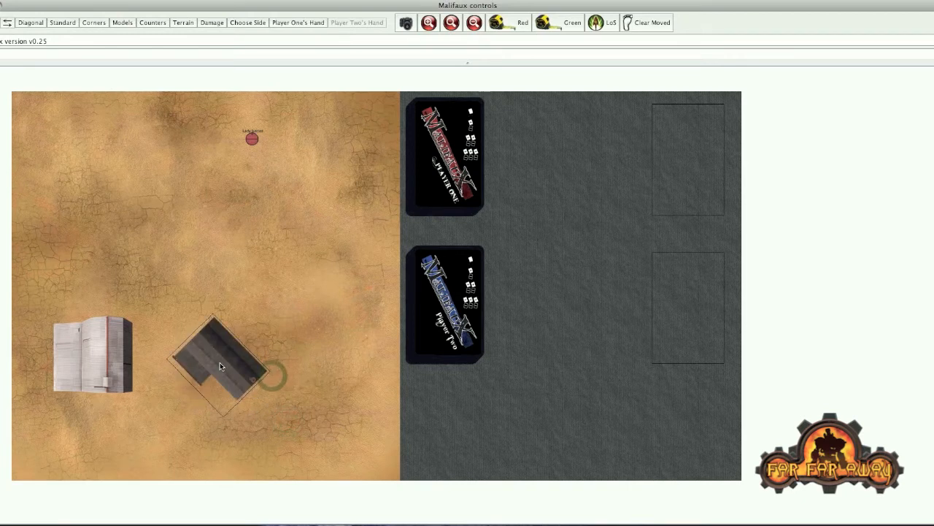
left_click_drag(219, 365, 300, 265)
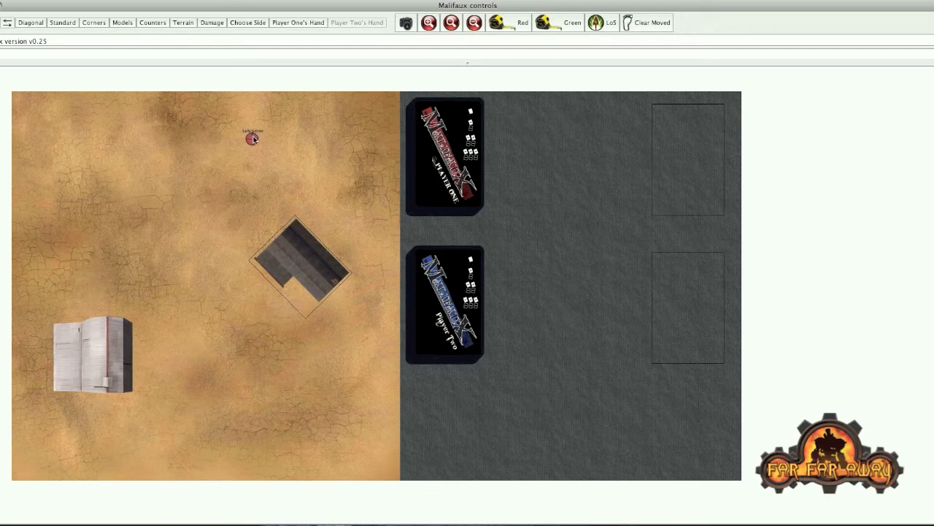
left_click_drag(251, 138, 178, 212)
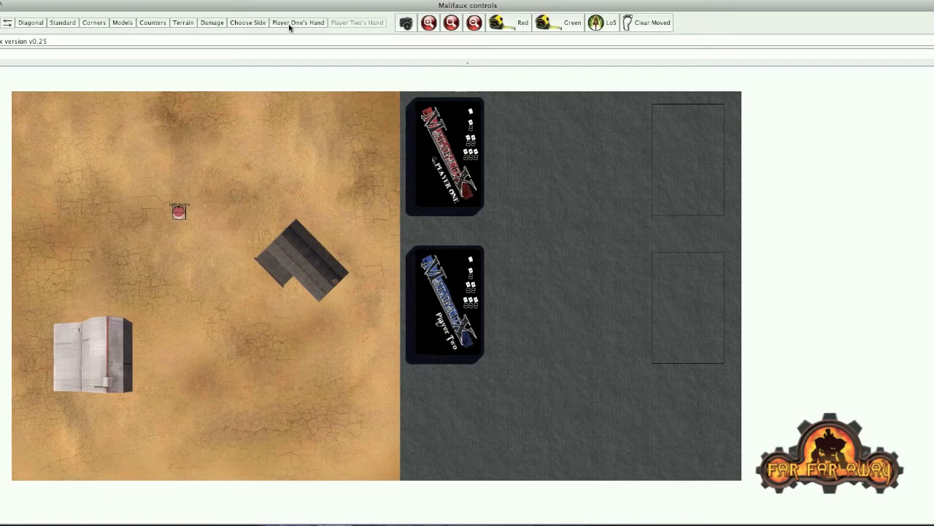
- View Player One's dealt hand of six Fate cards, including a Joker, then close the hand window
left_click(298, 23)
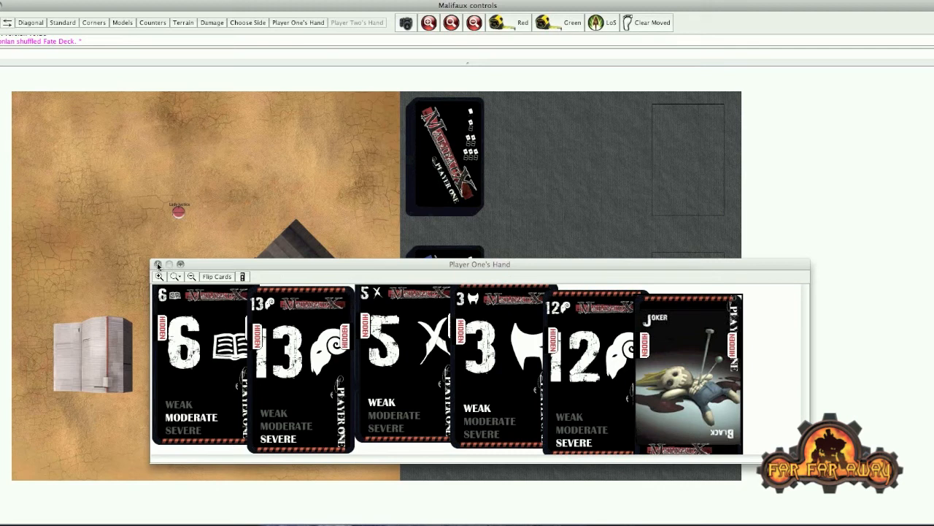
left_click(157, 264)
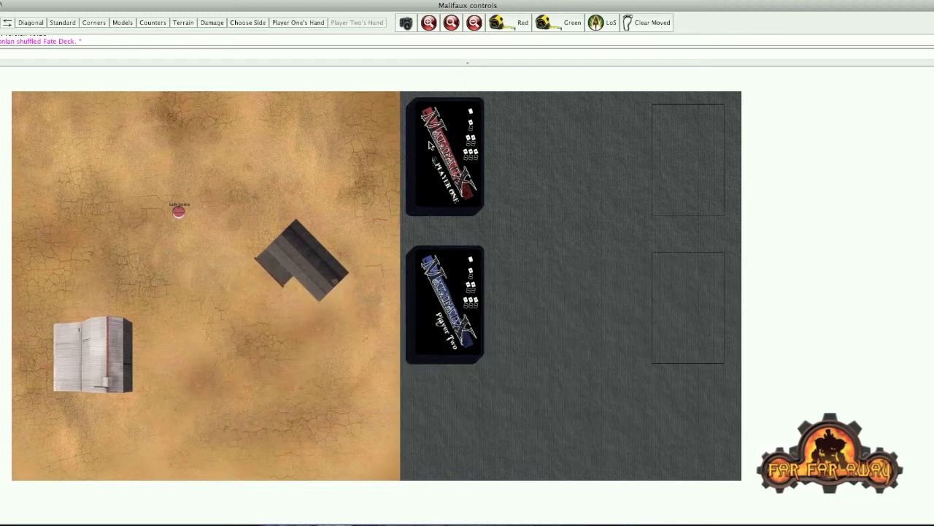
mouse_move(438, 187)
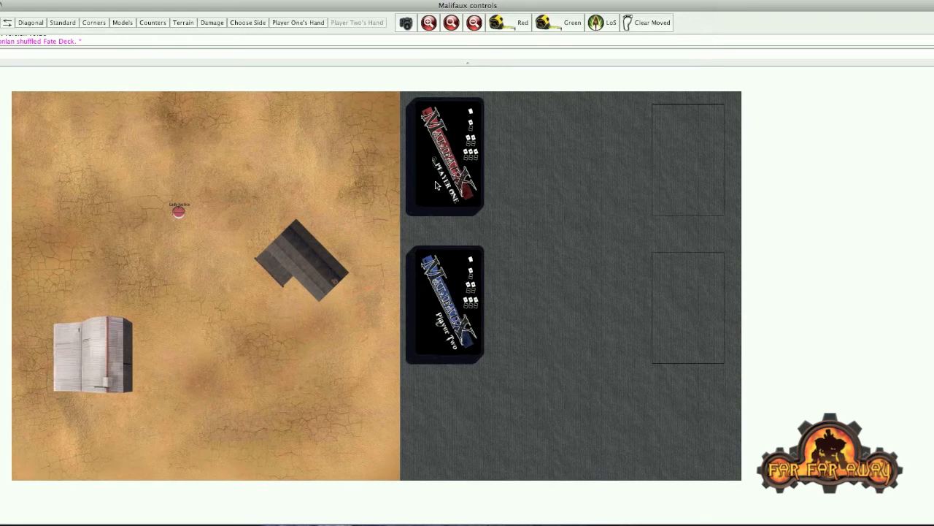
mouse_move(435, 184)
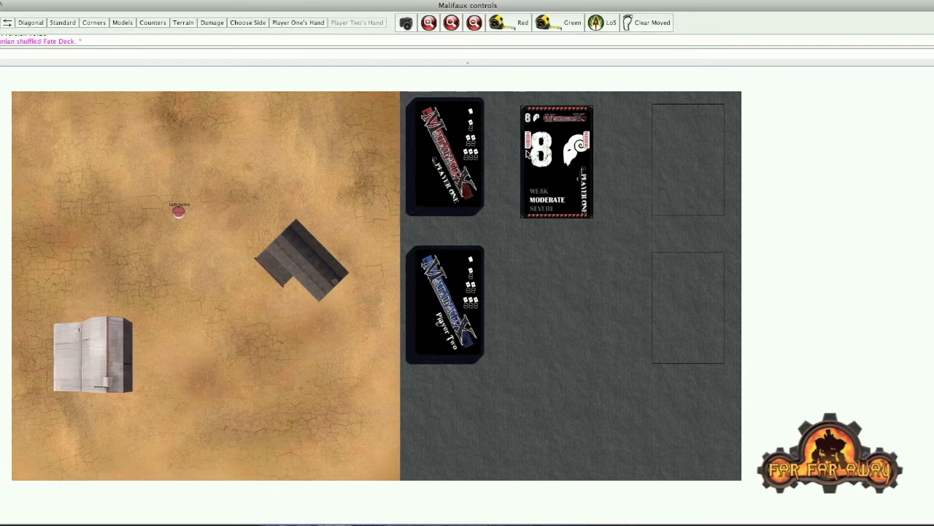
mouse_move(554, 157)
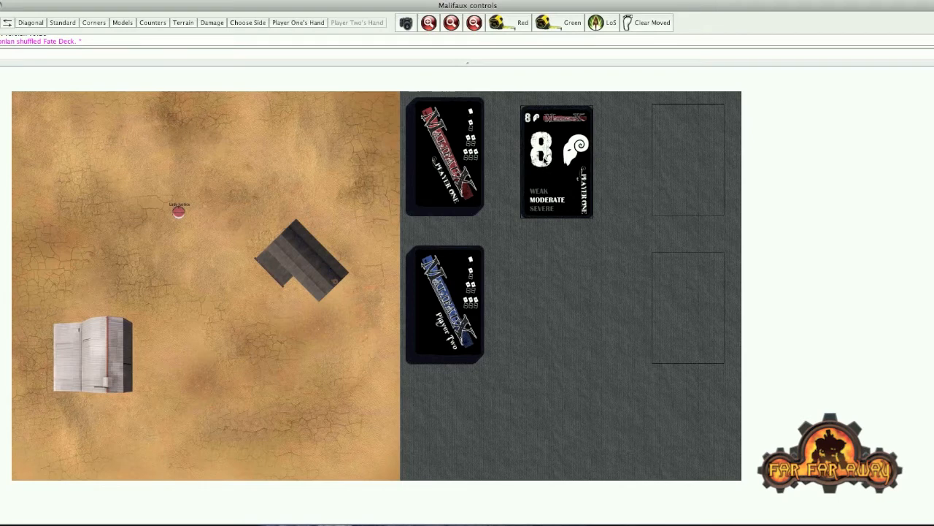
- Move the flipped 8 Fate card onto the top-right discard pile
left_click_drag(557, 161, 688, 158)
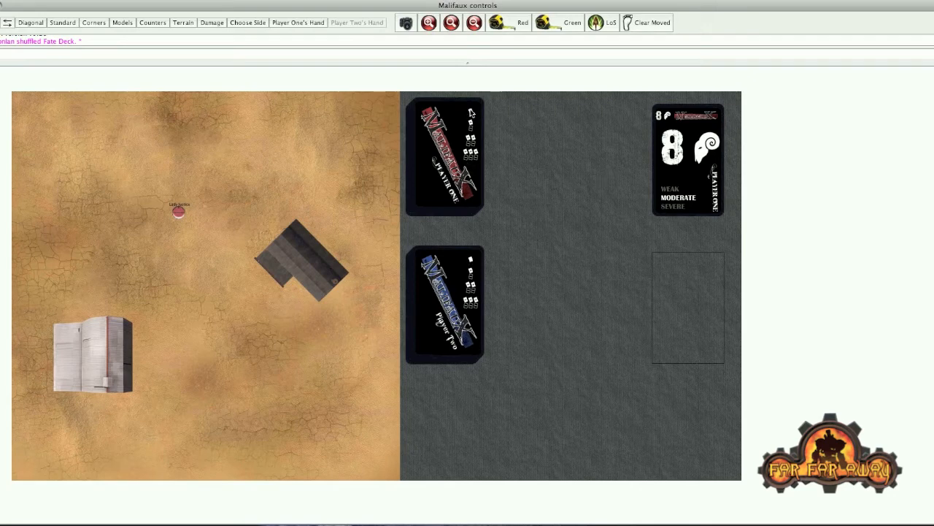
mouse_move(481, 137)
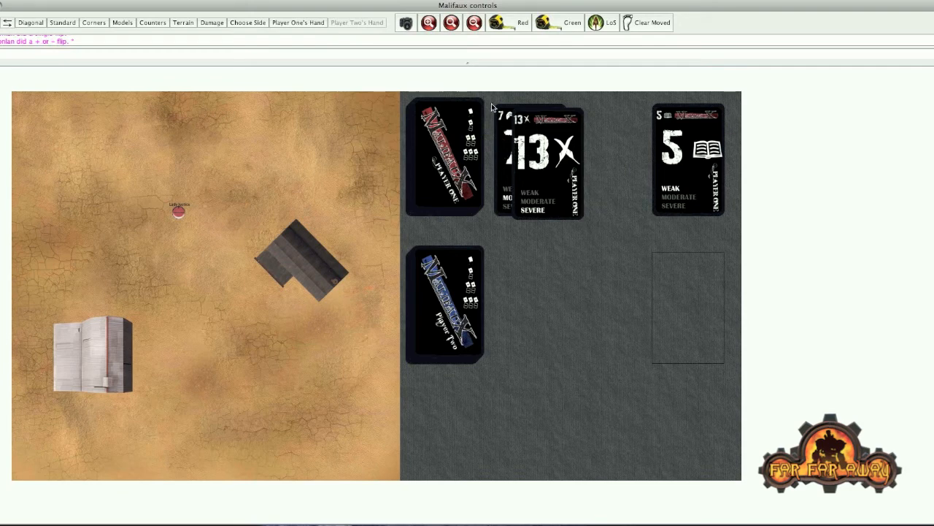
- Move the flipped 13 Fate card onto the discard pile
left_click_drag(537, 161, 689, 157)
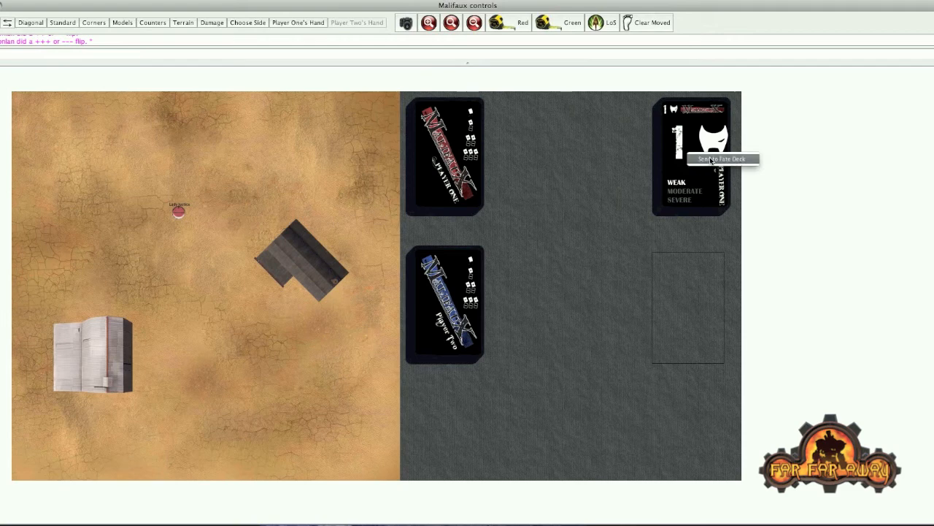
- Send the discard pile back to the Fate deck, reshuffle it, and flip a 12 to a fresh discard pile
left_click(721, 158)
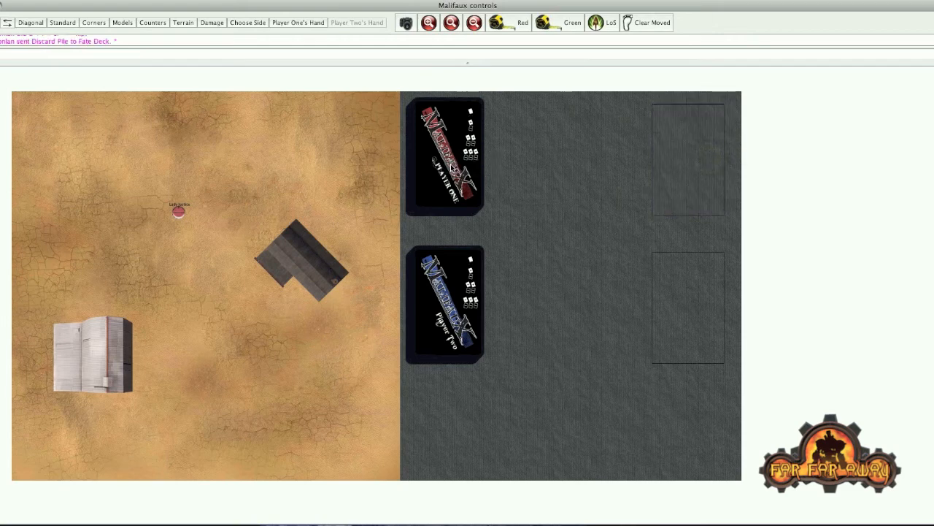
left_click(445, 153)
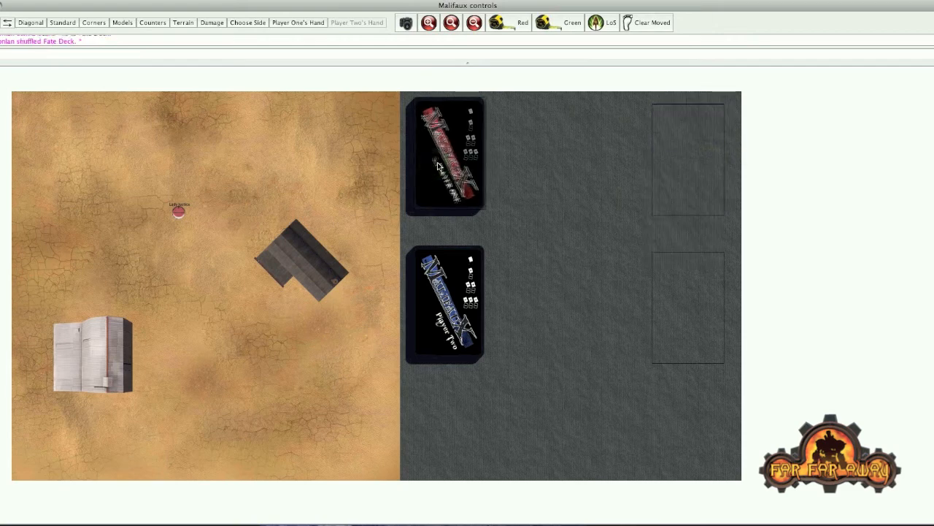
left_click(446, 154)
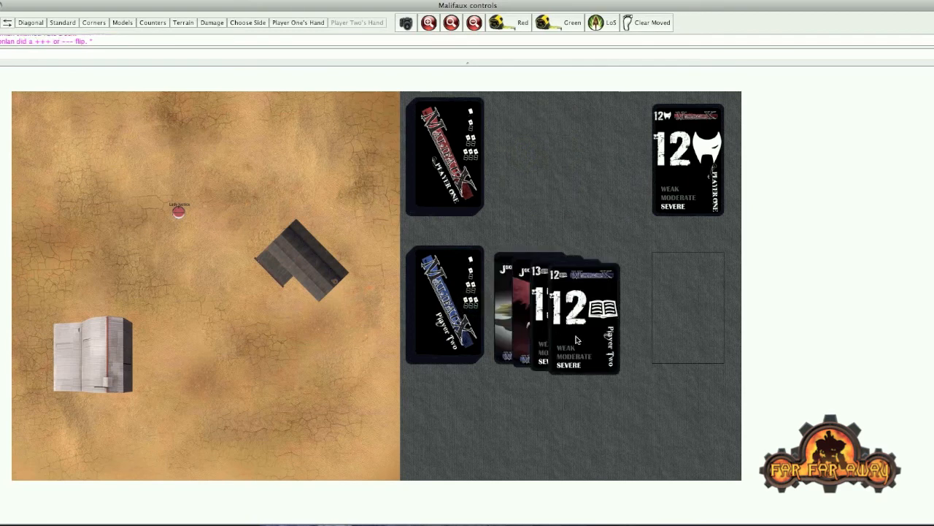
mouse_move(532, 234)
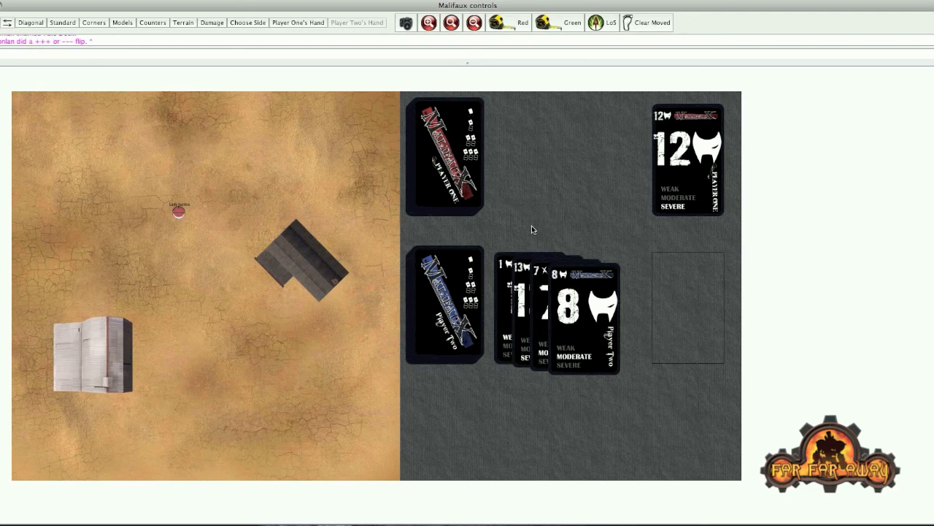
mouse_move(504, 226)
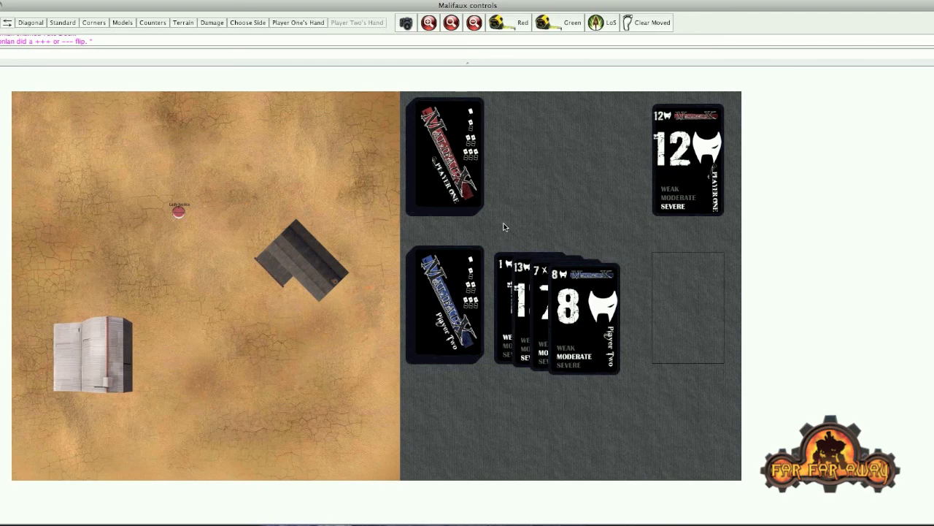